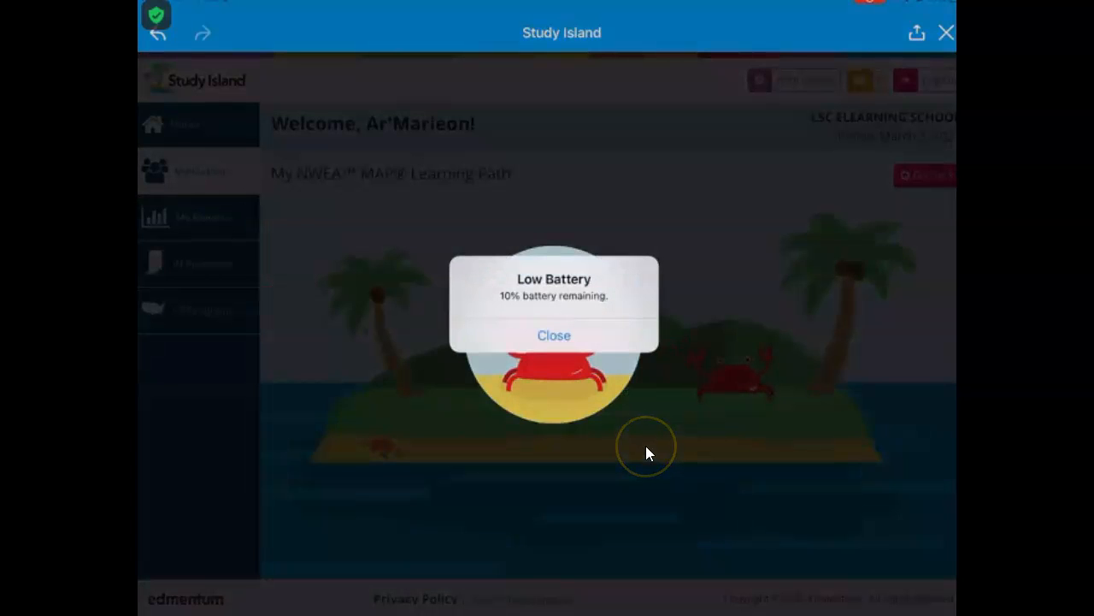
- Dismiss the Low Battery alert and open Syllable Patterns under READING: Foundations
click(554, 334)
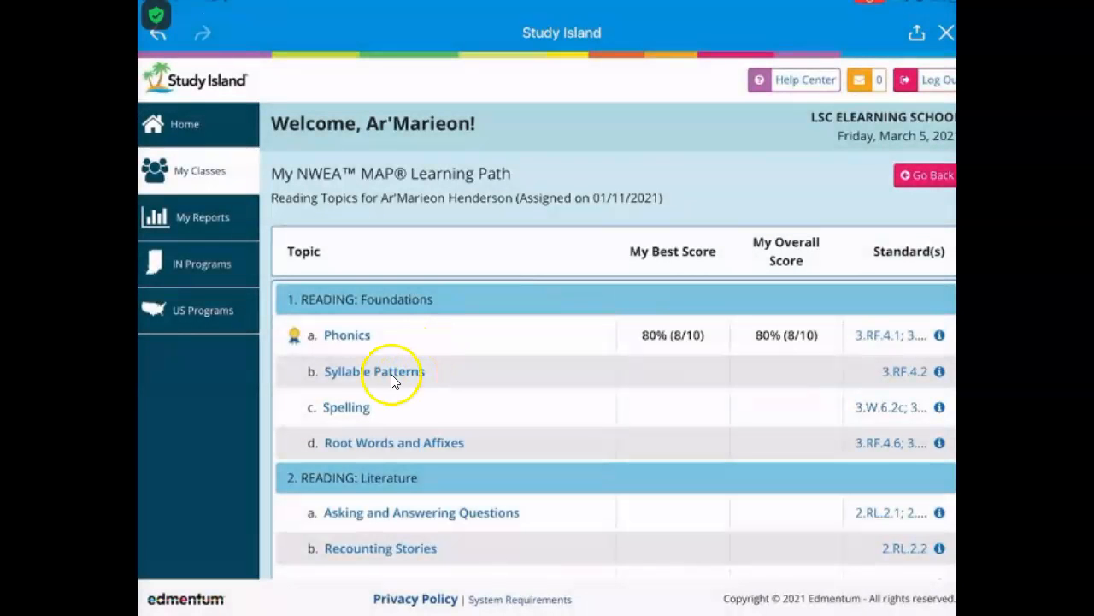
mouse_move(428, 383)
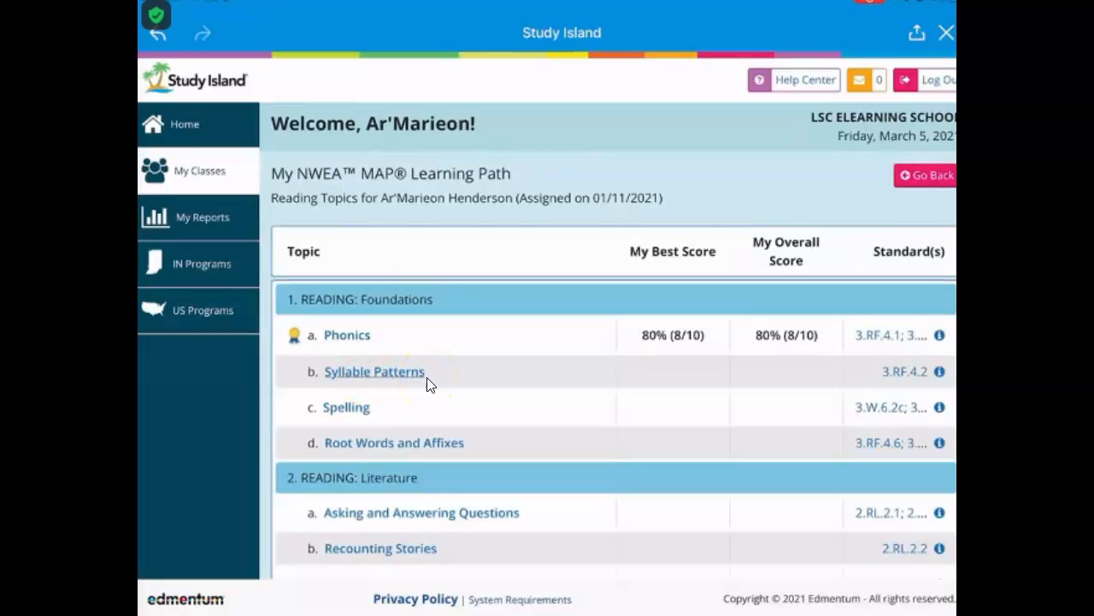
click(373, 371)
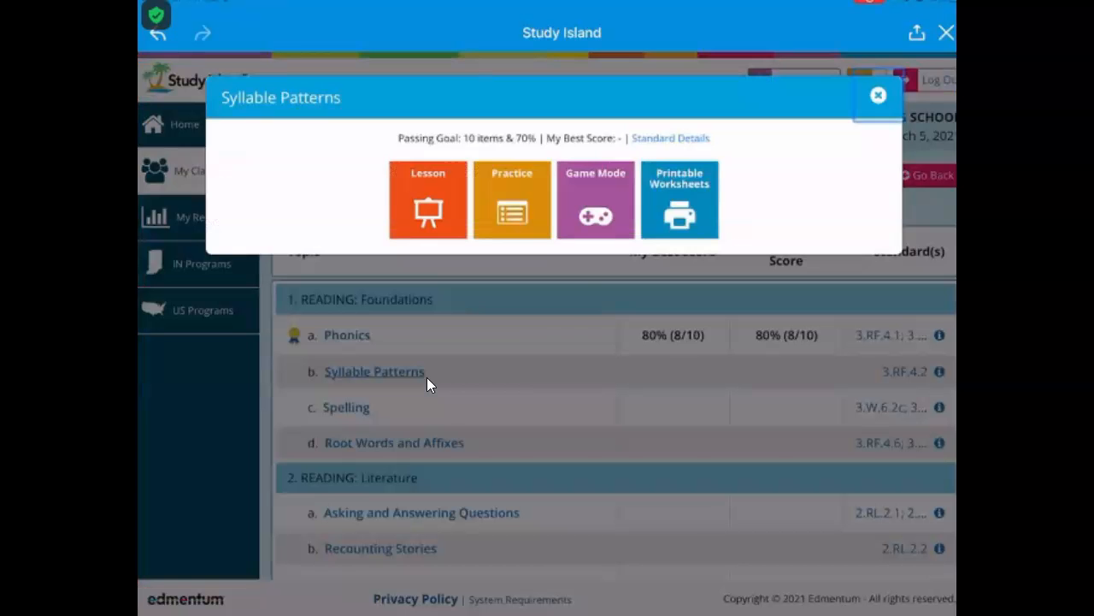
mouse_move(530, 235)
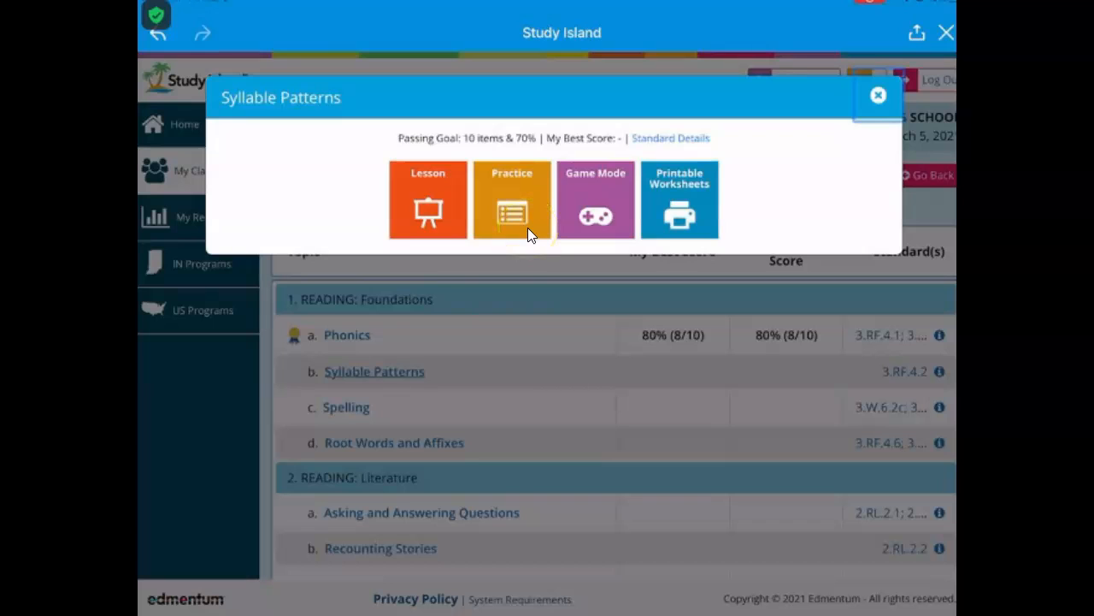